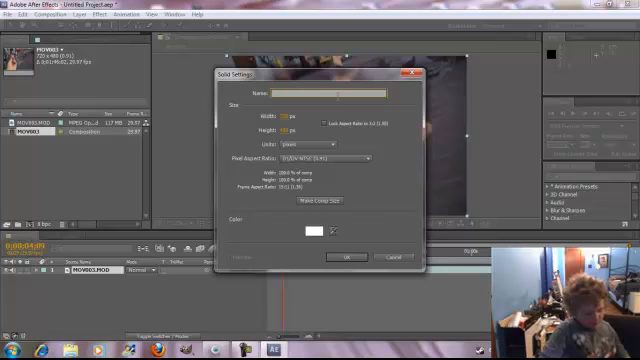
Create a white solid named 'energy ball' over the hand footage
type("energy ball")
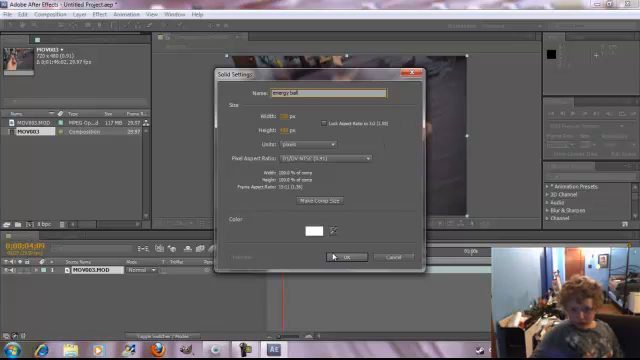
left_click(349, 258)
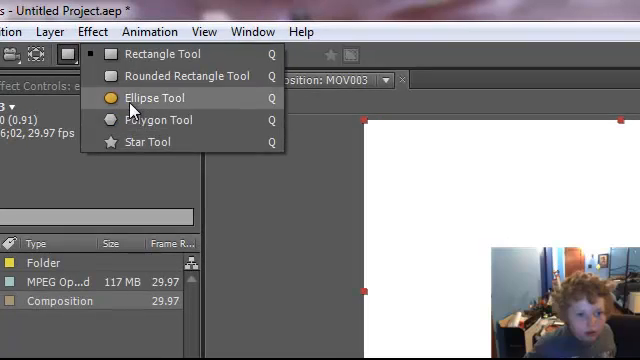
Select the Ellipse Tool to mask the energy ball solid into a circle
left_click(155, 97)
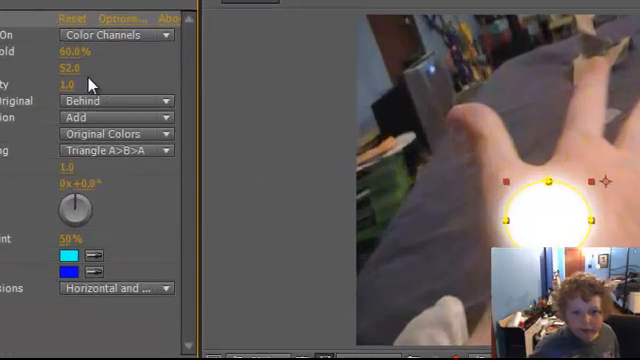
Set the Glow effect's Glow Colors to A & B Colors
left_click(113, 134)
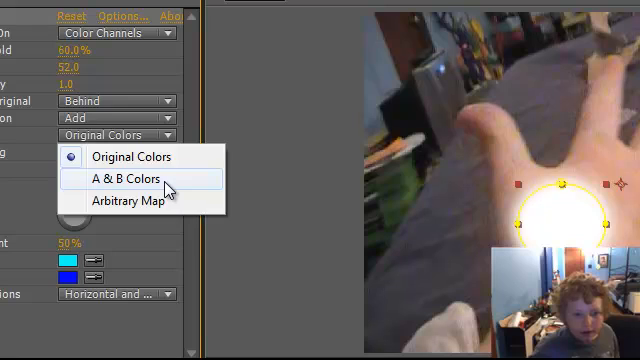
left_click(127, 178)
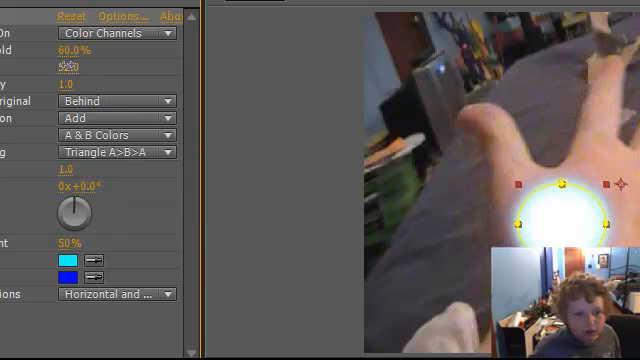